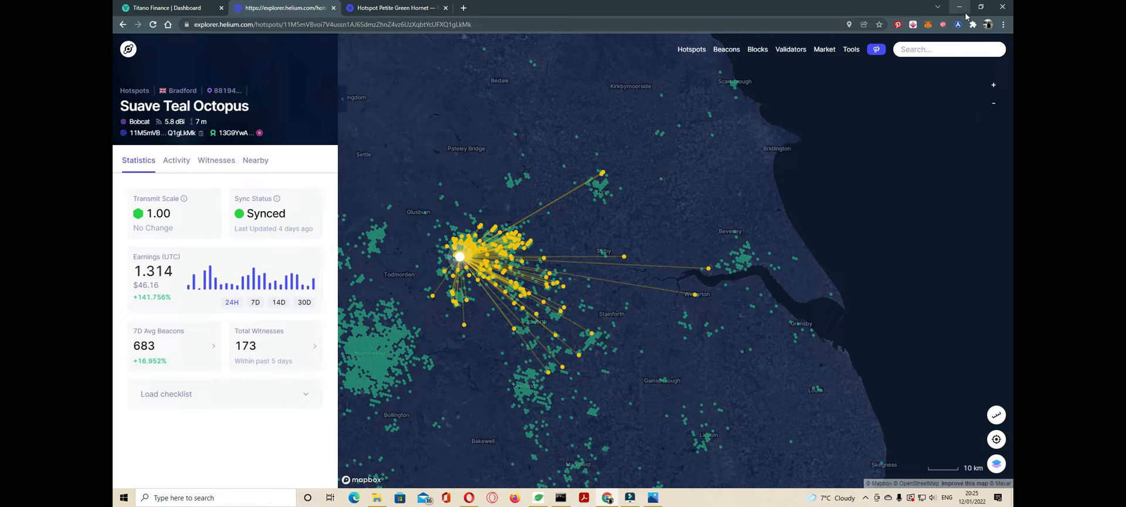
pyautogui.moveTo(202, 183)
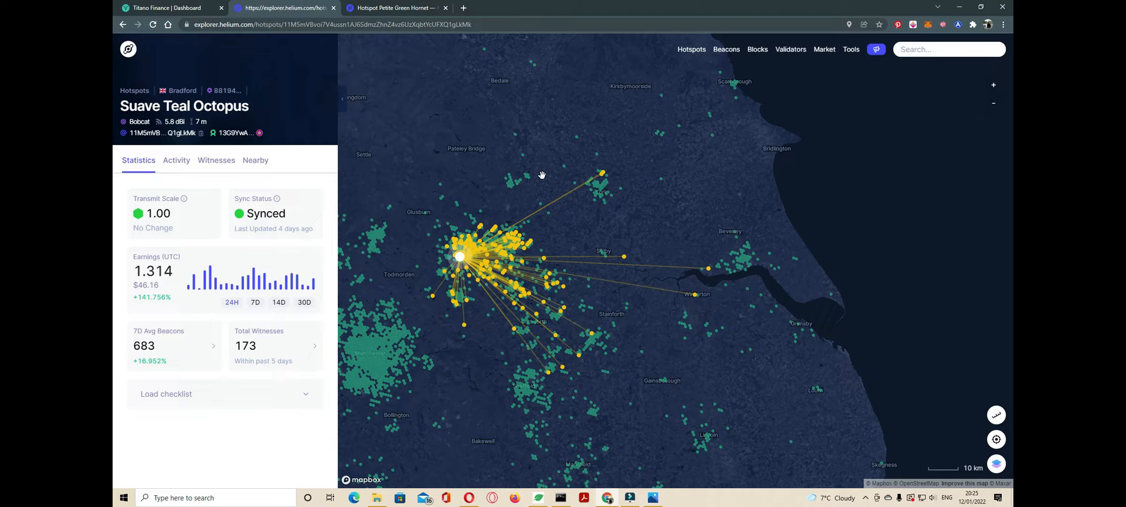
pyautogui.moveTo(950, 237)
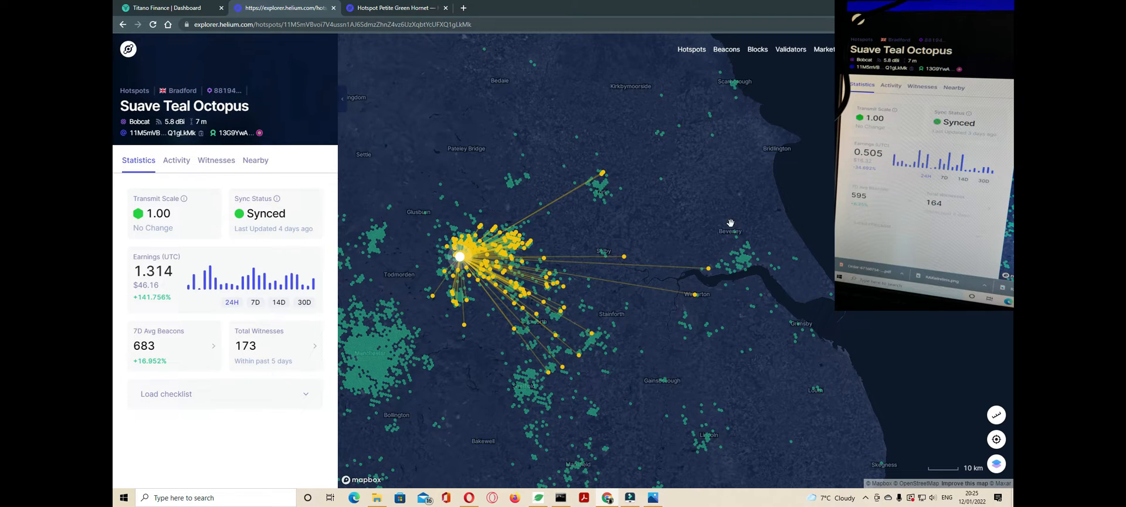
pyautogui.moveTo(613, 19)
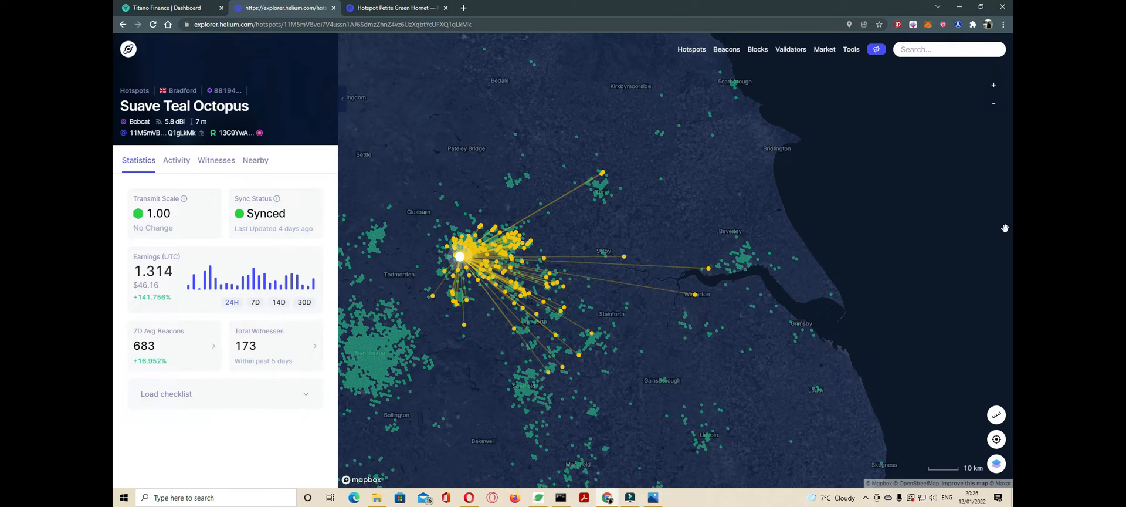
pyautogui.moveTo(1010, 209)
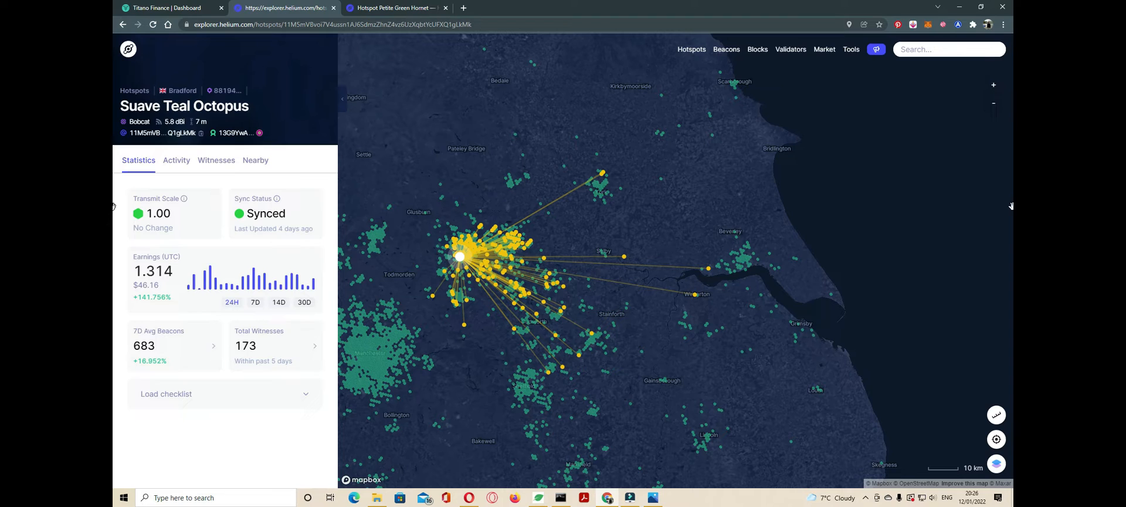
pyautogui.moveTo(895, 304)
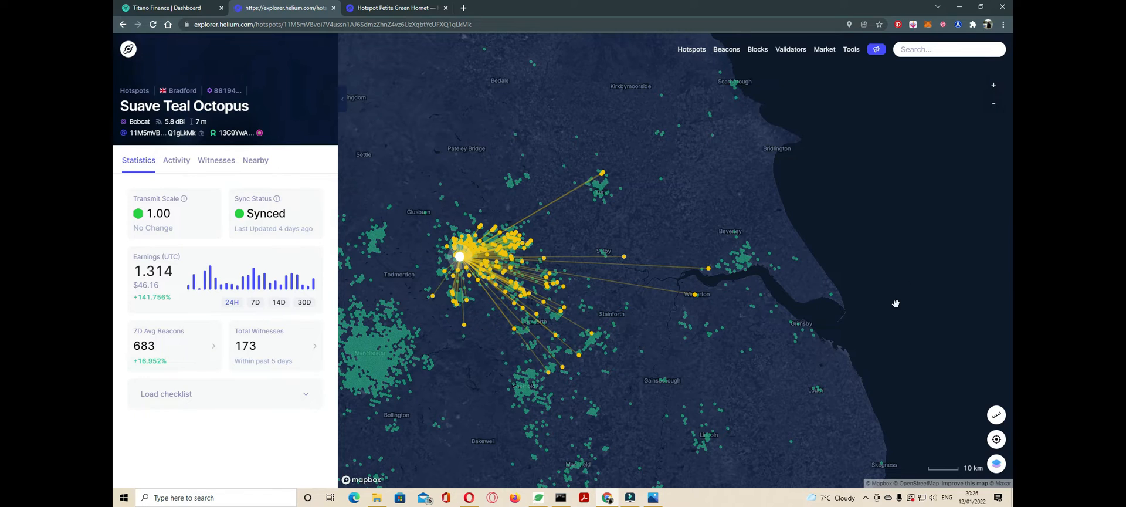
pyautogui.moveTo(885, 293)
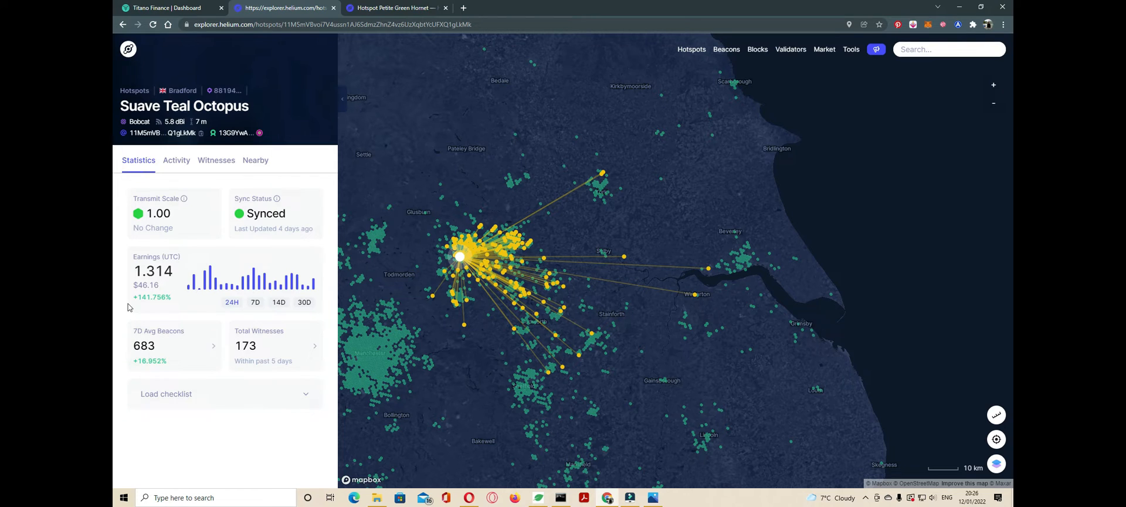
pyautogui.moveTo(146, 308)
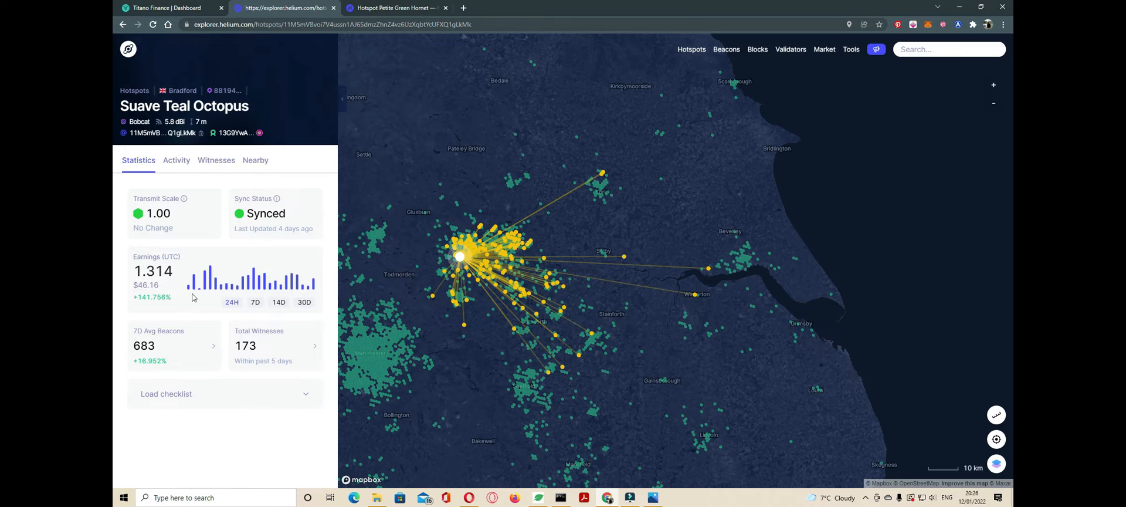
pyautogui.moveTo(267, 304)
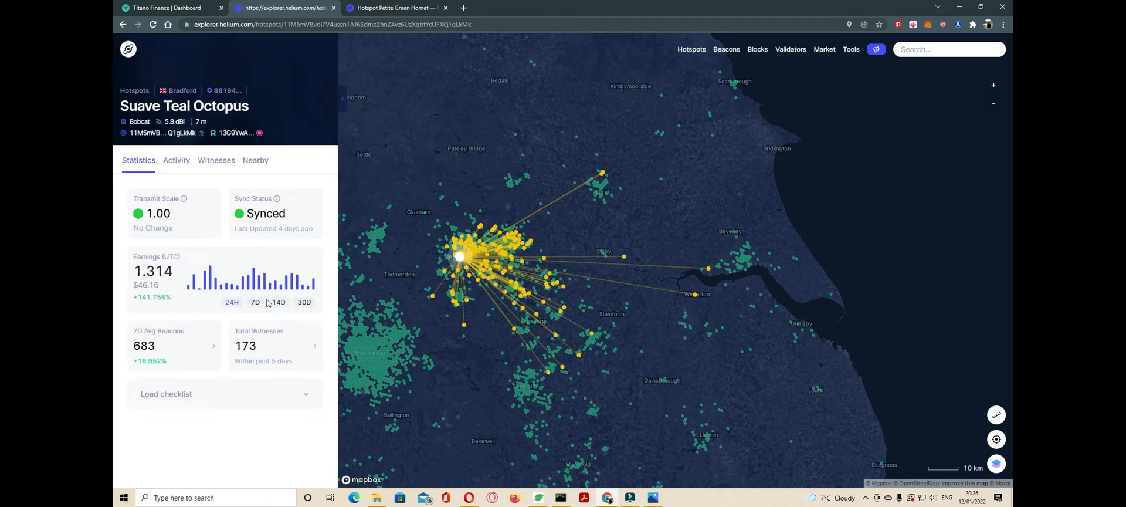
# Switch the Earnings (UTC) chart to 7D, showing 4.915 HNT ($172.63, +21.897%).
pyautogui.click(255, 301)
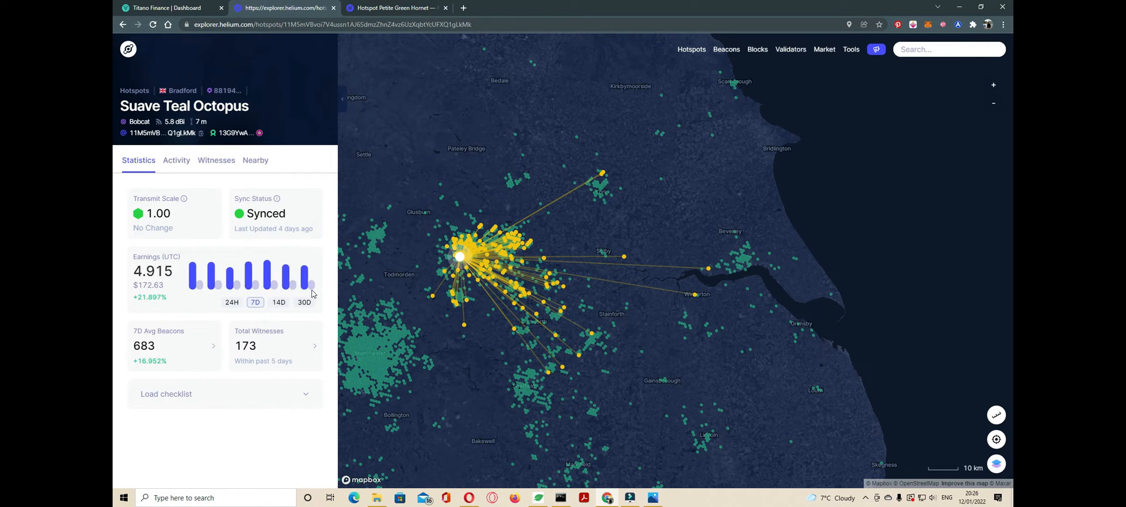
pyautogui.moveTo(310, 287)
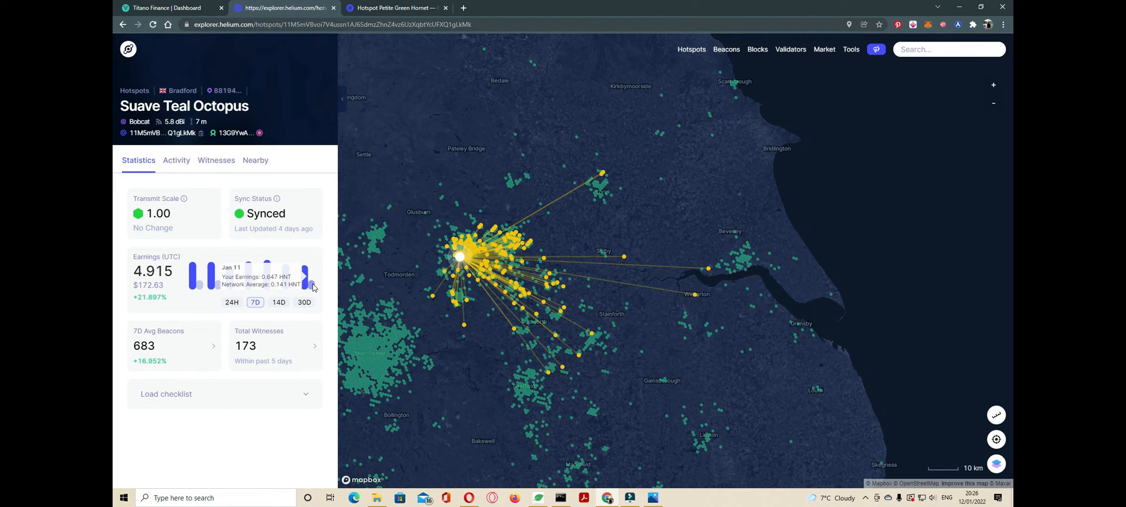
pyautogui.moveTo(304, 280)
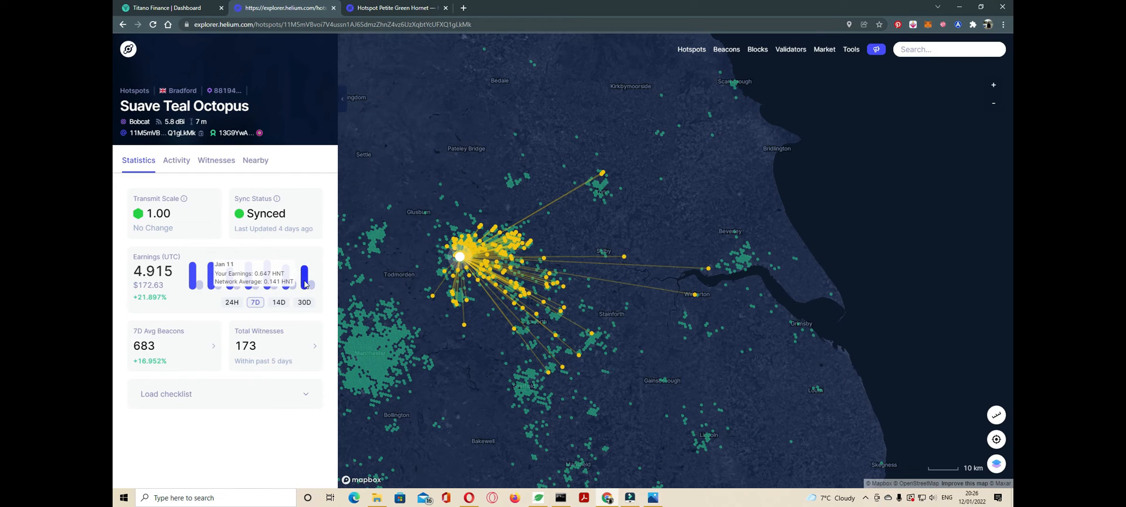
pyautogui.moveTo(285, 276)
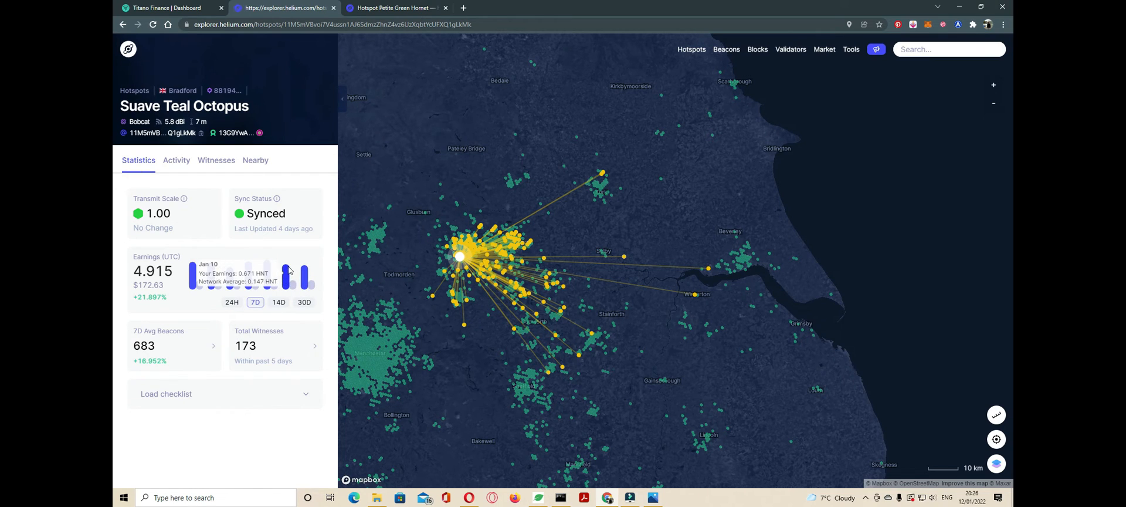
pyautogui.moveTo(293, 289)
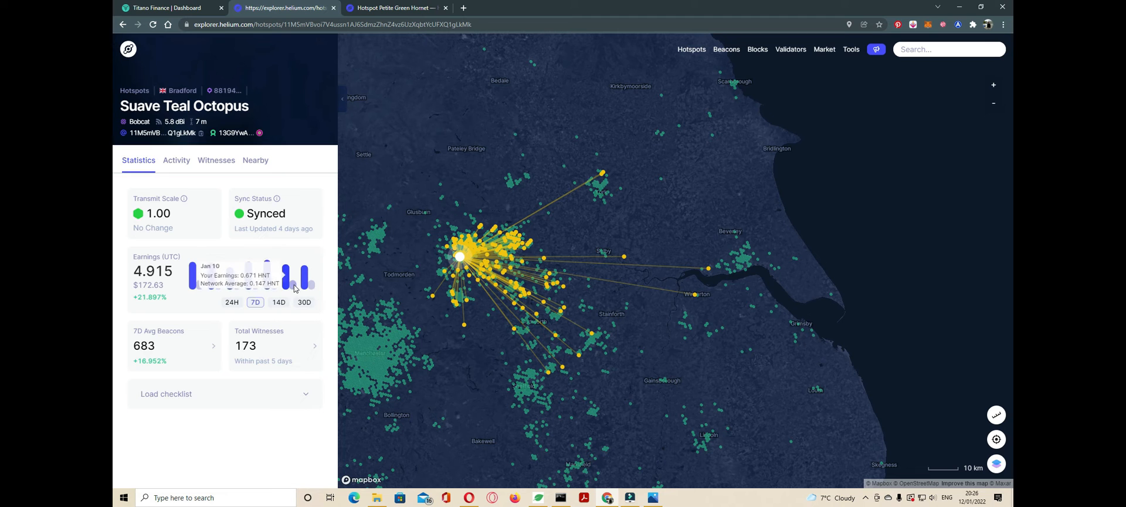
pyautogui.moveTo(289, 279)
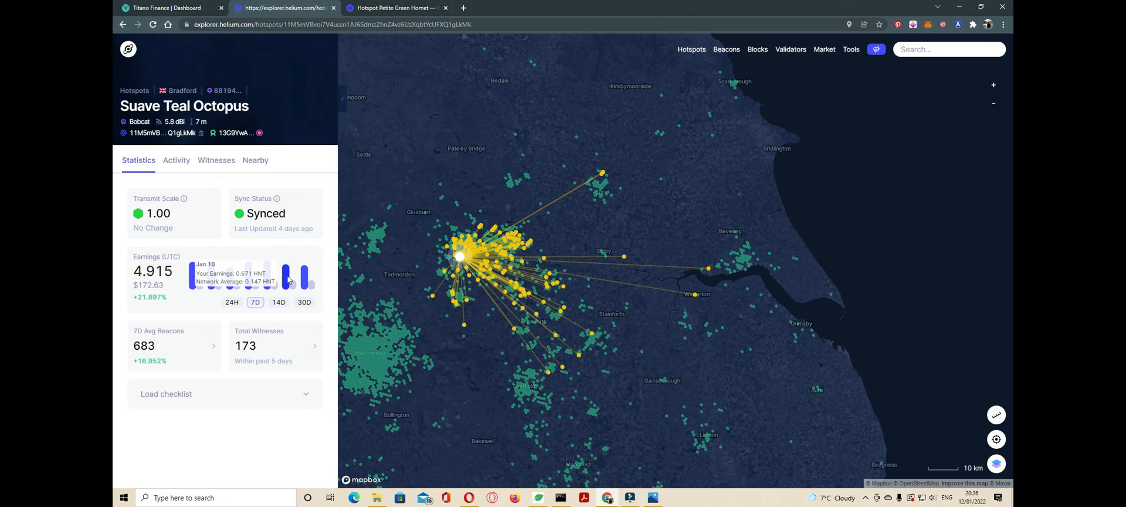